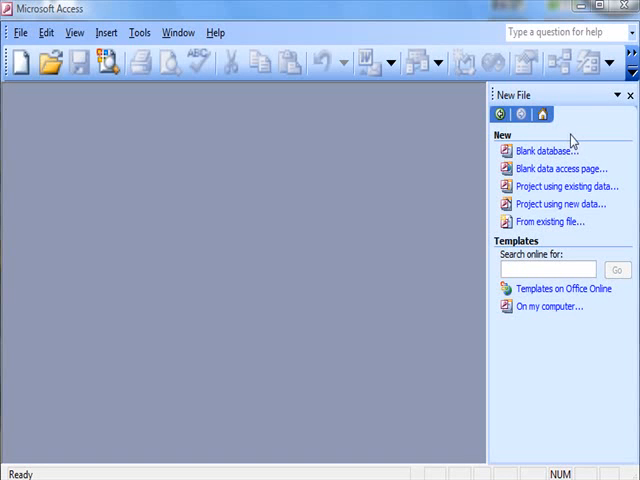
pyautogui.moveTo(20, 62)
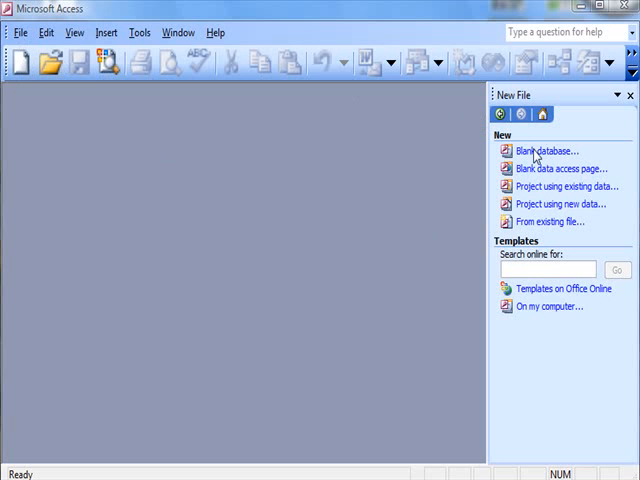
pyautogui.moveTo(408, 160)
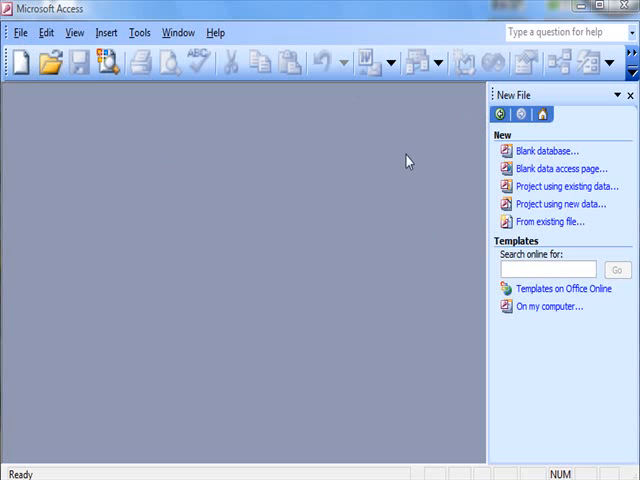
pyautogui.moveTo(20, 32)
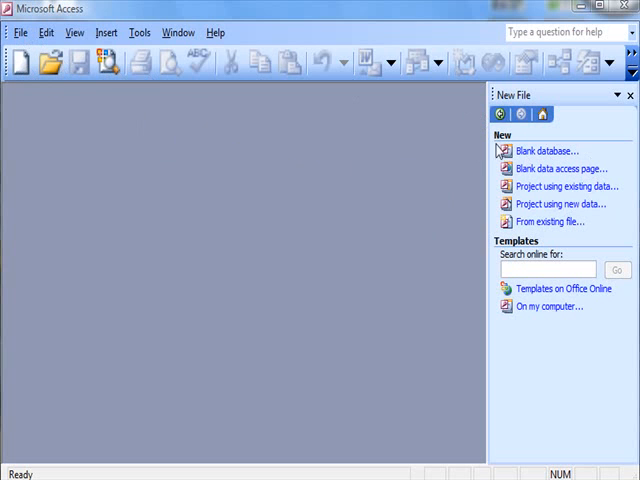
pyautogui.moveTo(546, 158)
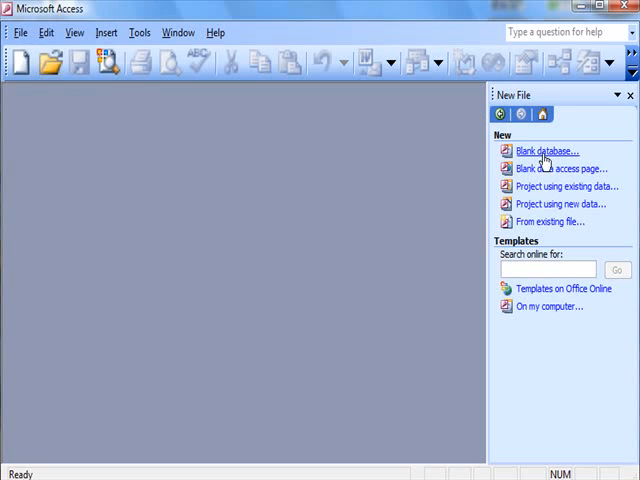
# Begin a blank database and name its file, starting with 'JackBa', in the Access_YouTube folder.
pyautogui.click(546, 152)
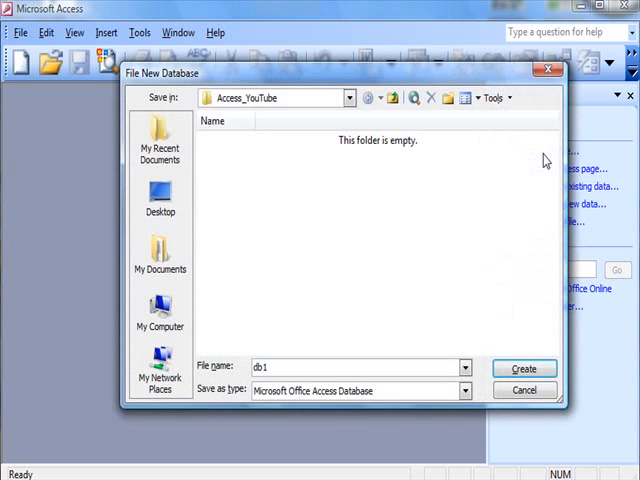
pyautogui.moveTo(468, 248)
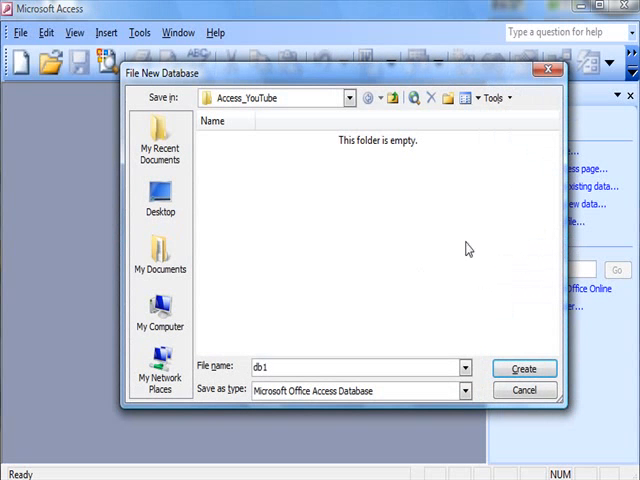
pyautogui.moveTo(196, 120)
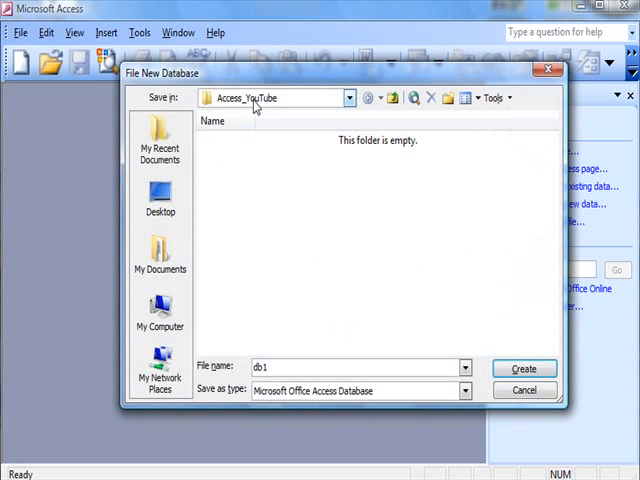
pyautogui.moveTo(320, 312)
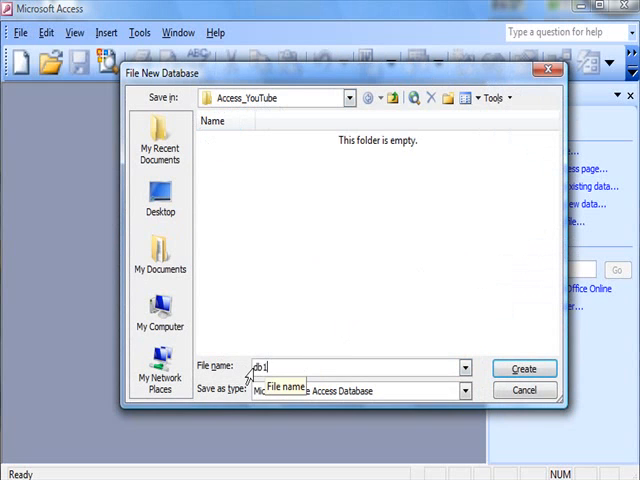
pyautogui.moveTo(320, 356)
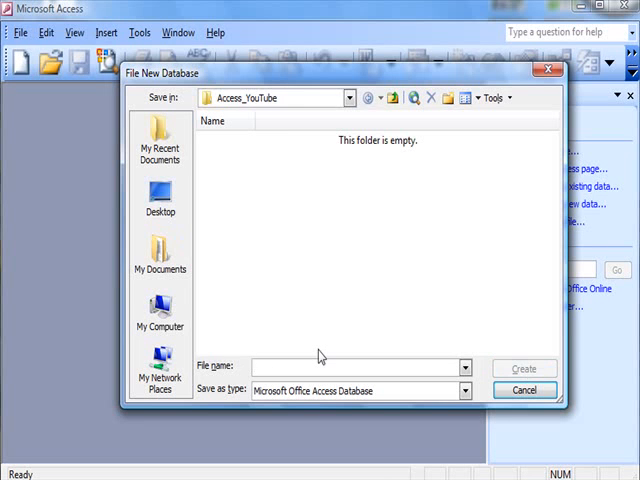
pyautogui.write('JackBarnett21')
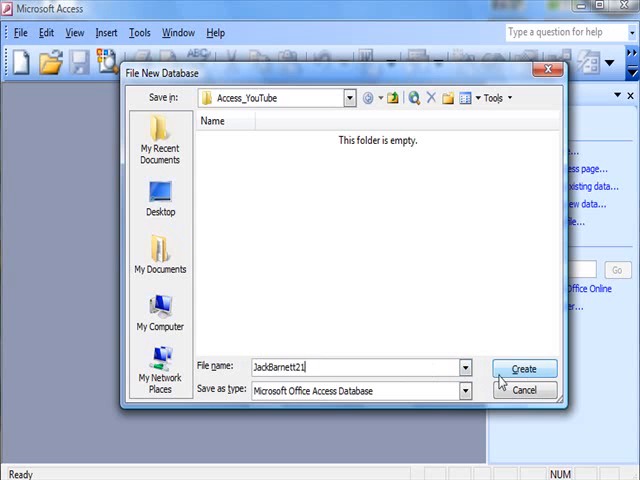
# Create the named database so its empty Tables list appears.
pyautogui.click(524, 368)
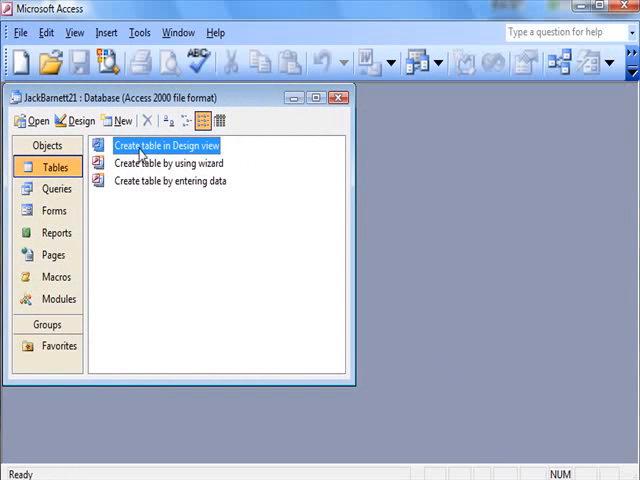
pyautogui.moveTo(128, 176)
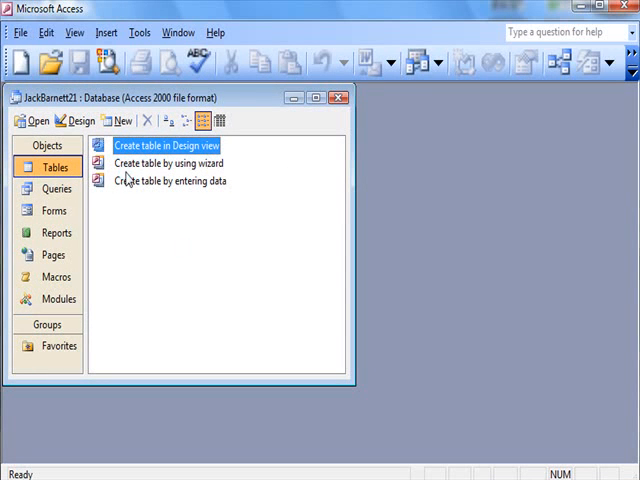
pyautogui.moveTo(212, 172)
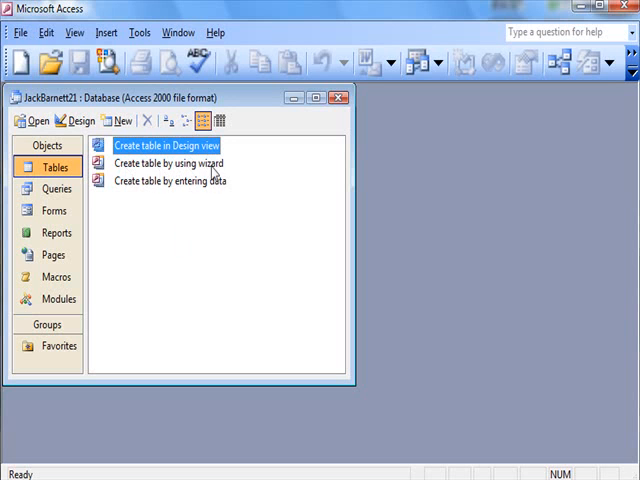
pyautogui.moveTo(198, 196)
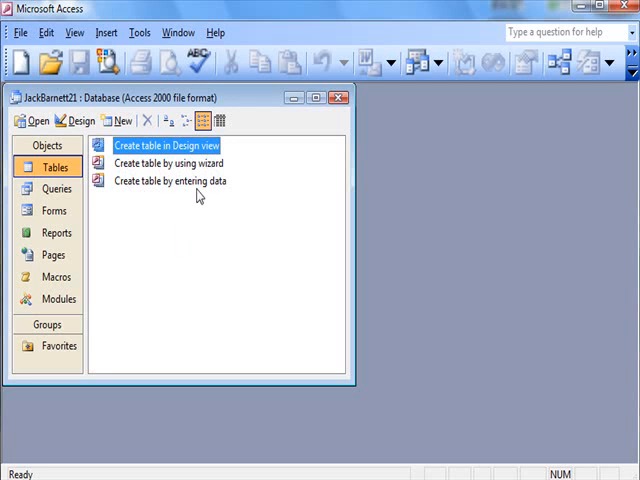
pyautogui.moveTo(220, 196)
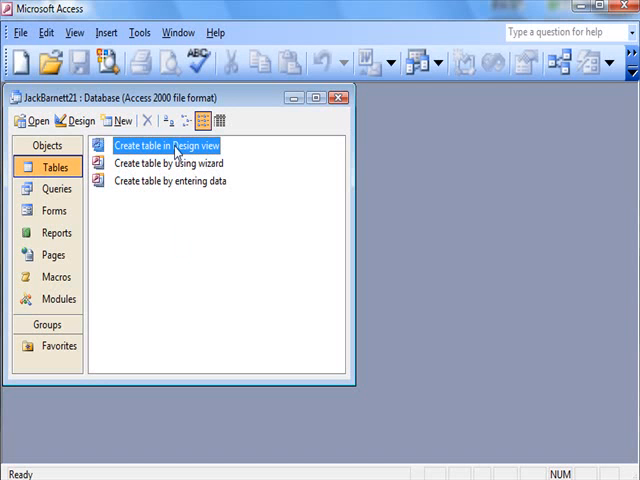
# Start a new table in Design View and maximize the Table1 window.
pyautogui.doubleClick(168, 144)
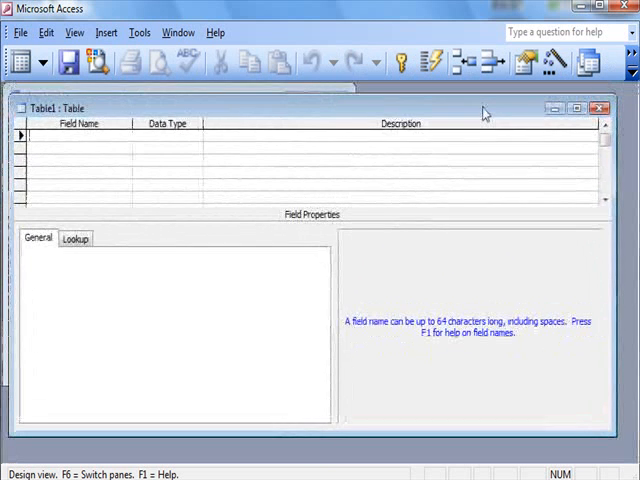
pyautogui.click(588, 110)
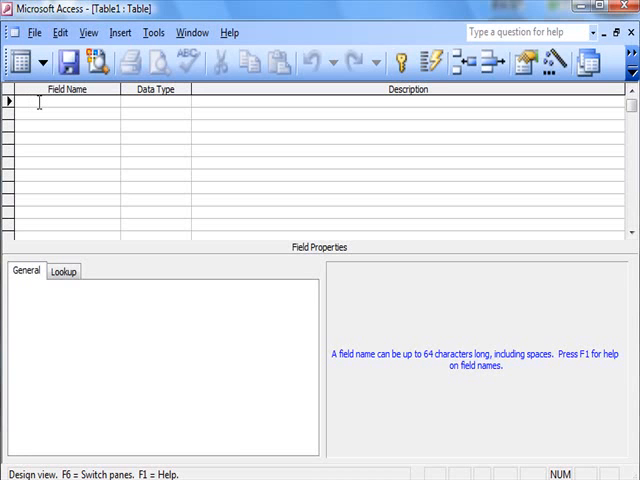
# Define ID_number as AutoNumber, described as a unique number created automatically.
pyautogui.write('ID')
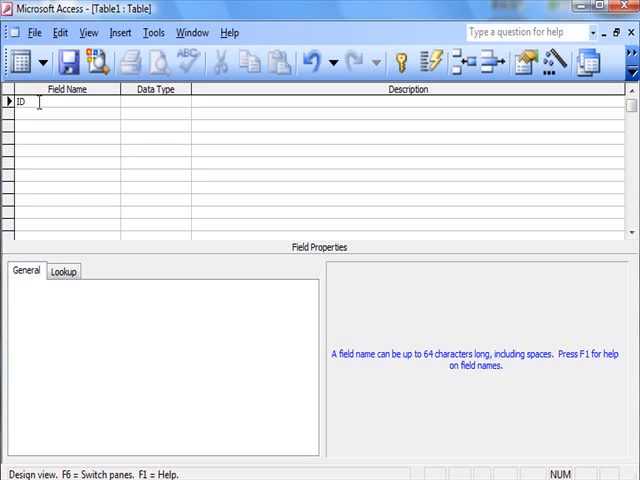
pyautogui.write('number')
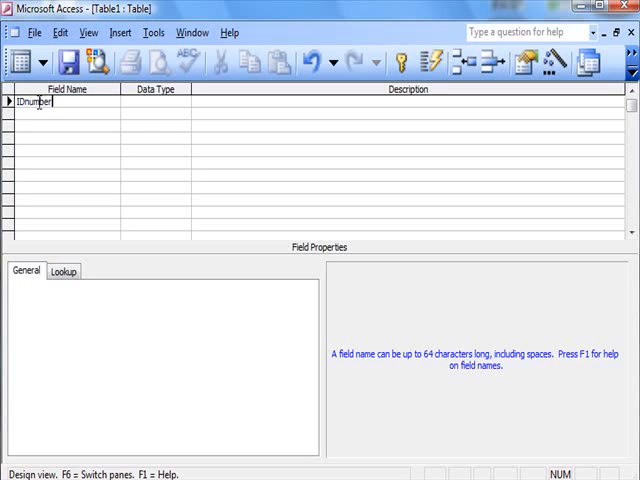
pyautogui.moveTo(118, 96)
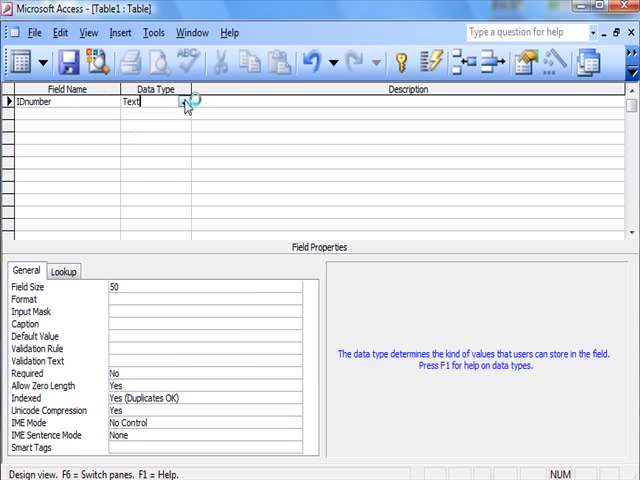
pyautogui.click(186, 100)
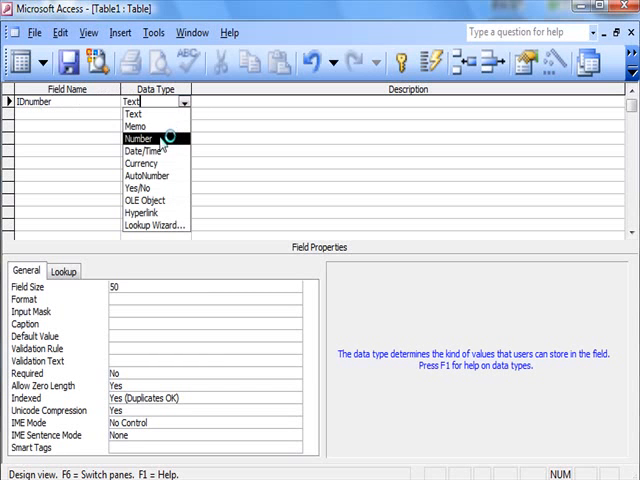
pyautogui.moveTo(150, 126)
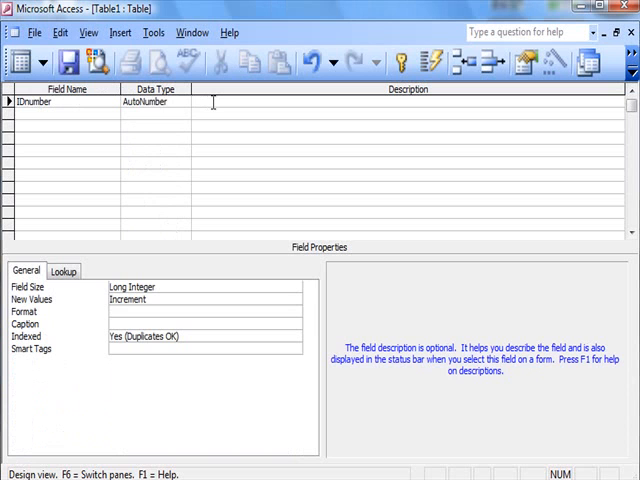
pyautogui.write('this')
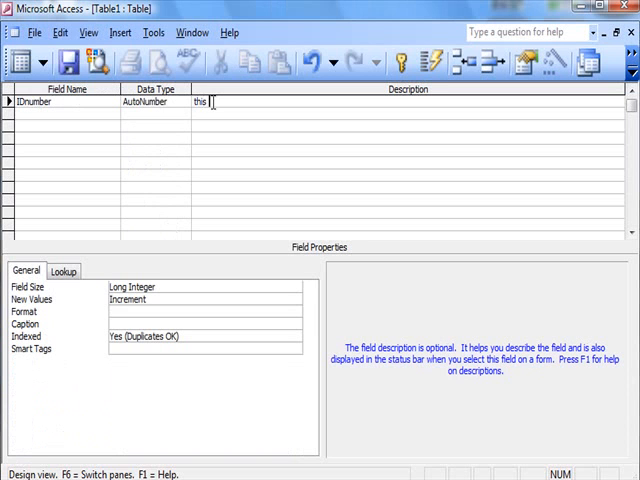
pyautogui.write('is')
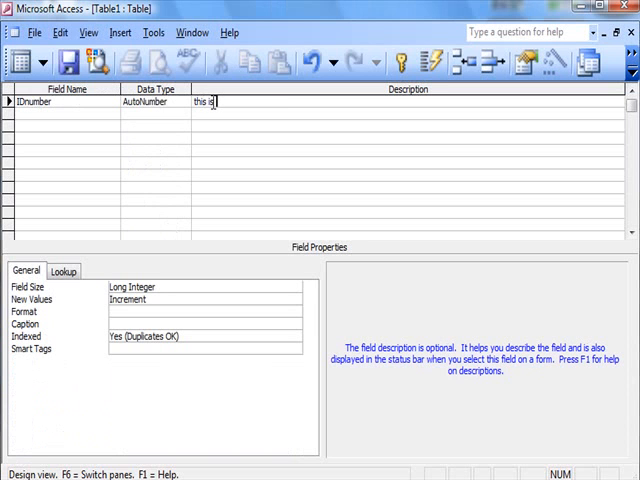
pyautogui.write('for a uniq')
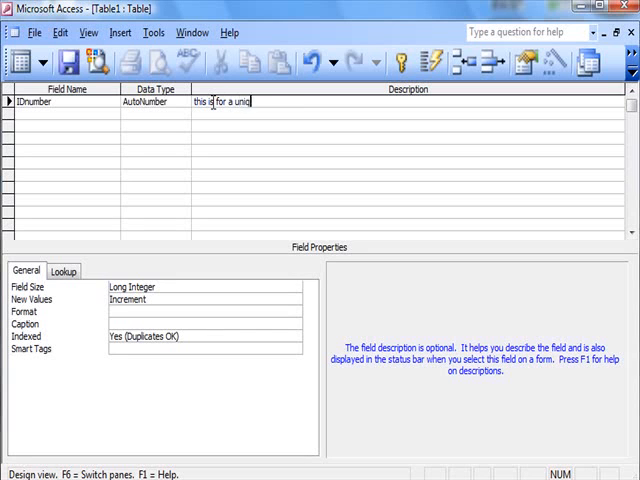
pyautogui.write('ue number')
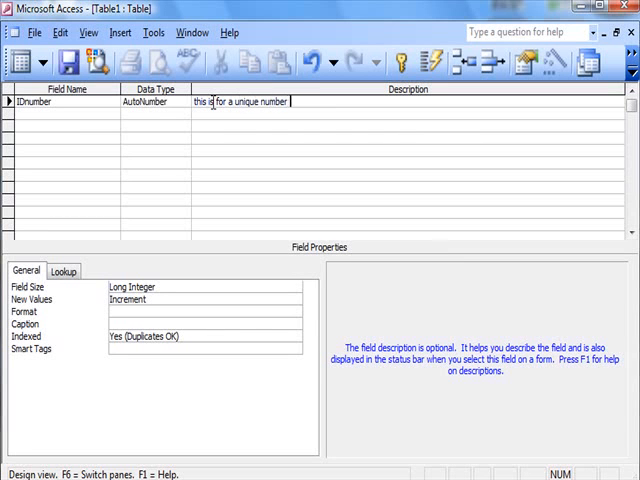
pyautogui.write('created automatically.')
pyautogui.click(66, 102)
pyautogui.write('_')
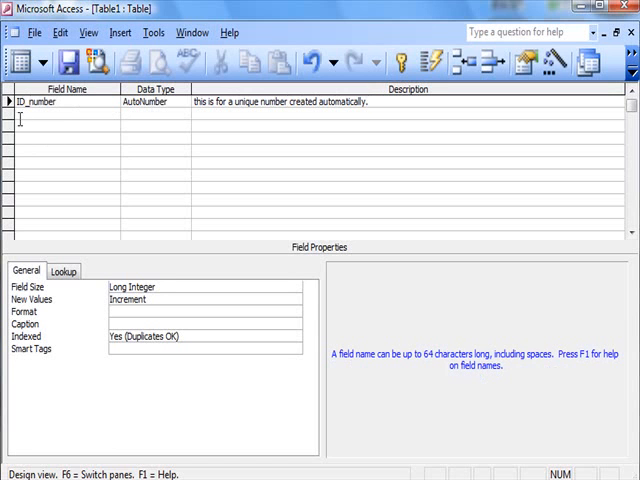
# Add First_name, Family_name, Address and Postcode as Text fields.
pyautogui.write('N')
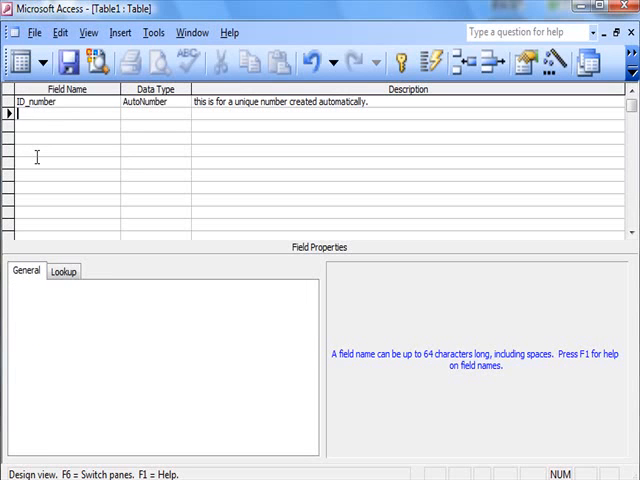
pyautogui.write('Fio')
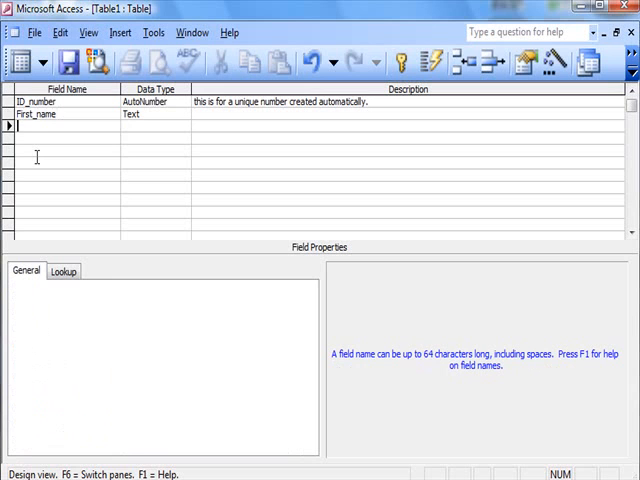
pyautogui.write('s')
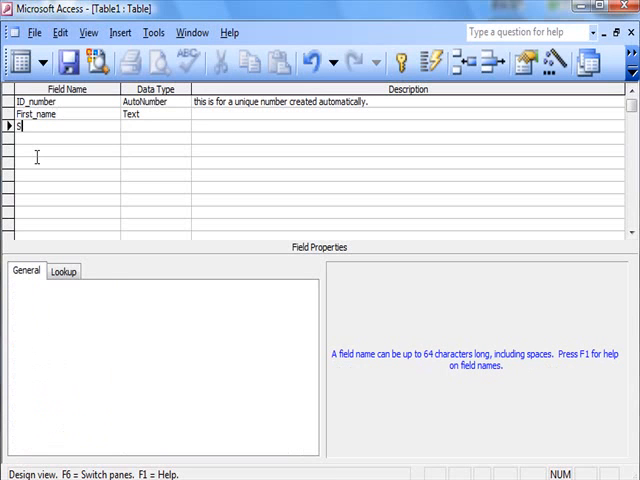
pyautogui.write('Family_name')
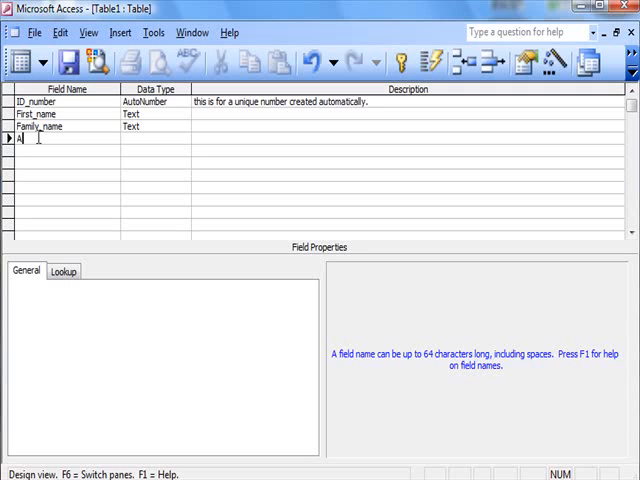
pyautogui.write('ddress')
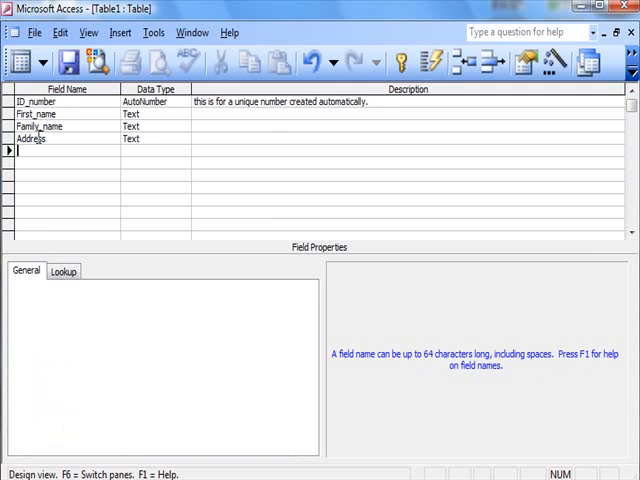
pyautogui.write('P')
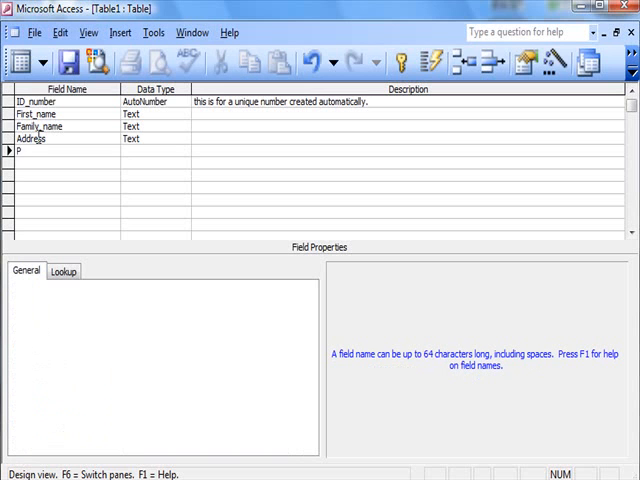
pyautogui.write('ostcode')
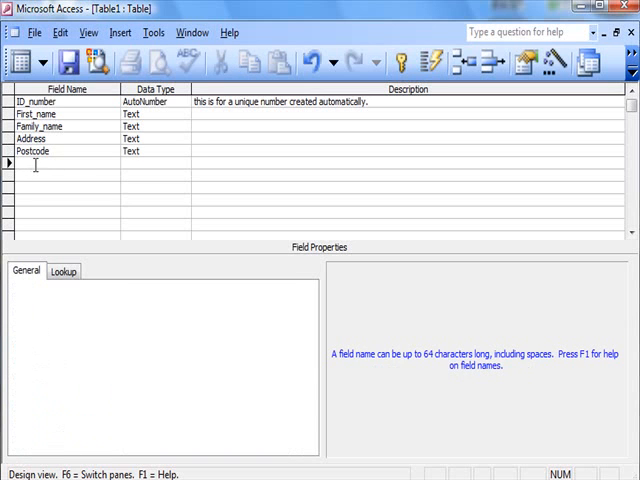
# Add a Date_of_birth field and reach its data type choices.
pyautogui.write('Date')
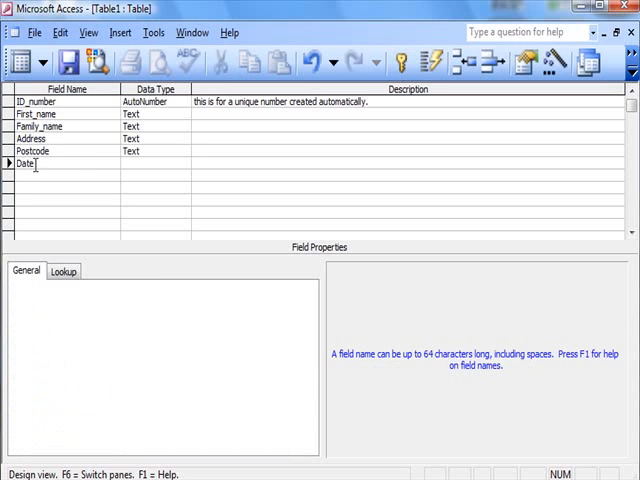
pyautogui.write('of_birth')
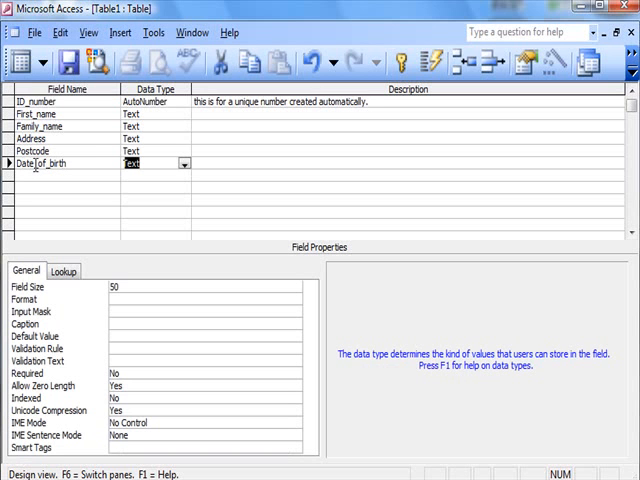
pyautogui.moveTo(192, 188)
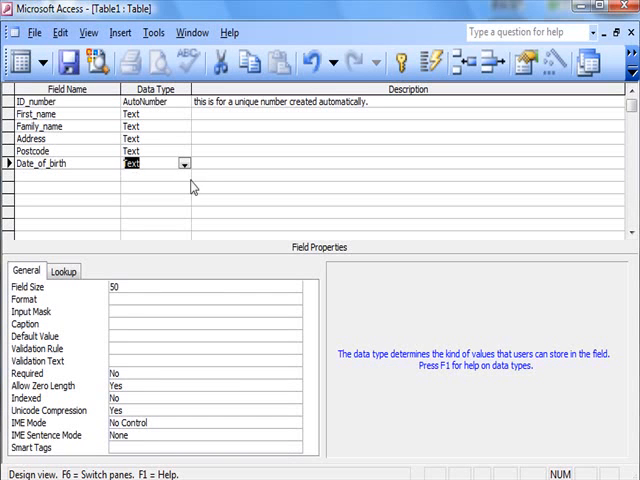
pyautogui.click(184, 164)
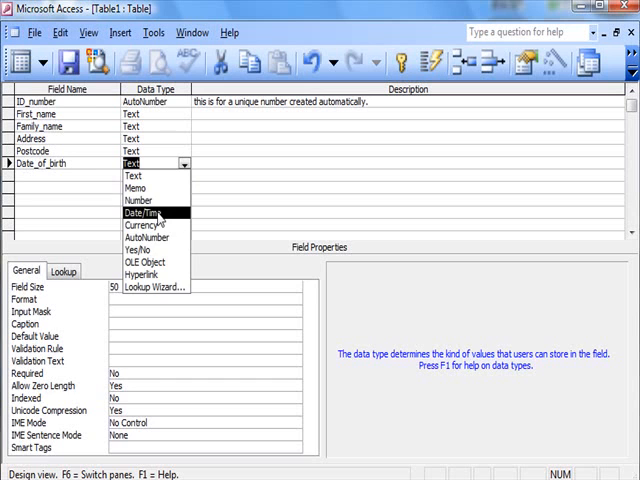
# Make Date_of_birth Date/Time and add Students_union as a Yes/No field.
pyautogui.click(146, 212)
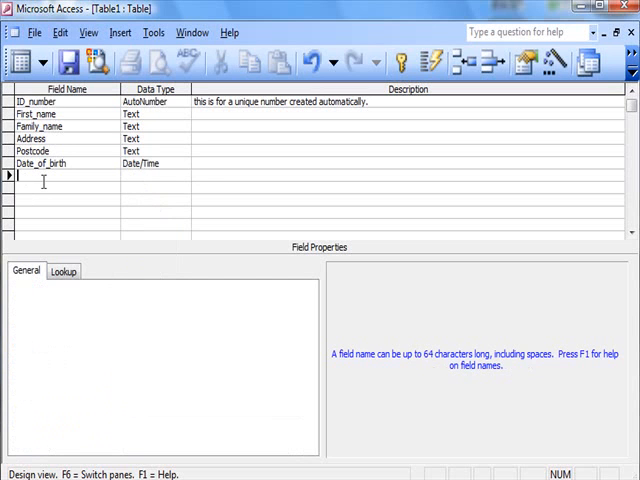
pyautogui.write('Student')
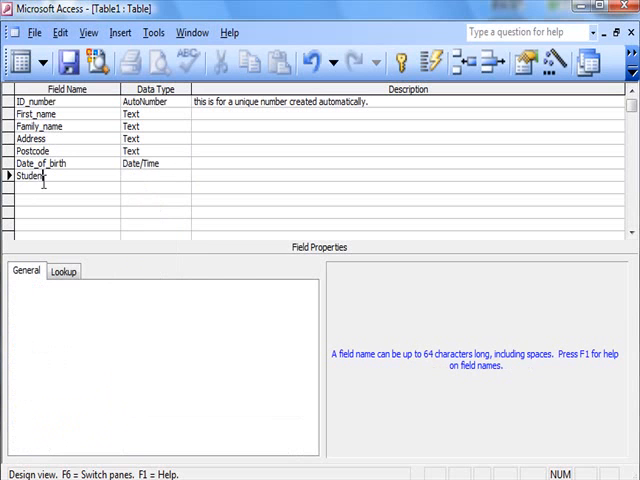
pyautogui.write('s')
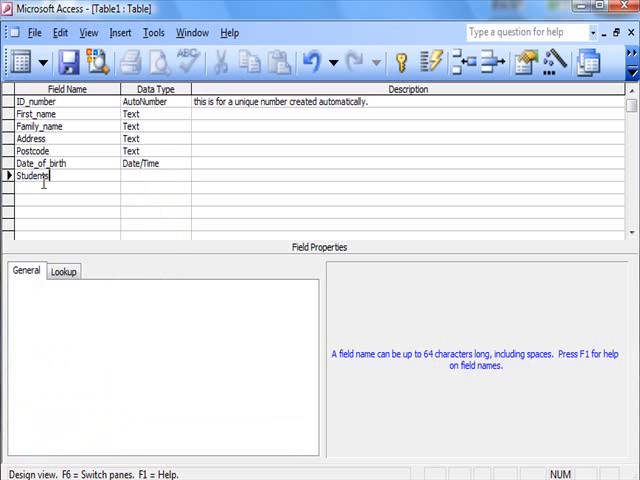
pyautogui.write('_union')
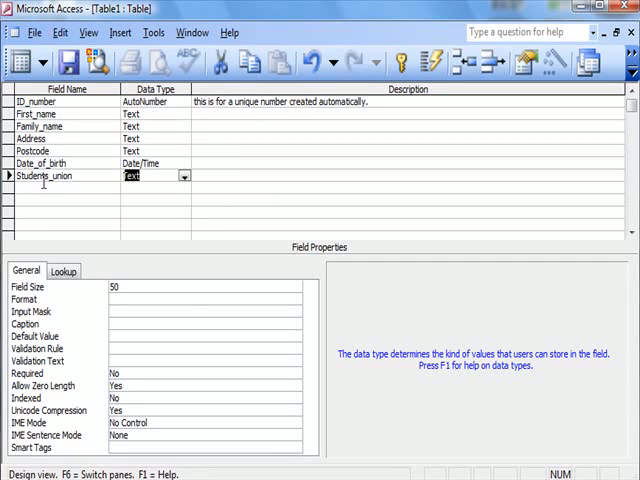
pyautogui.click(184, 176)
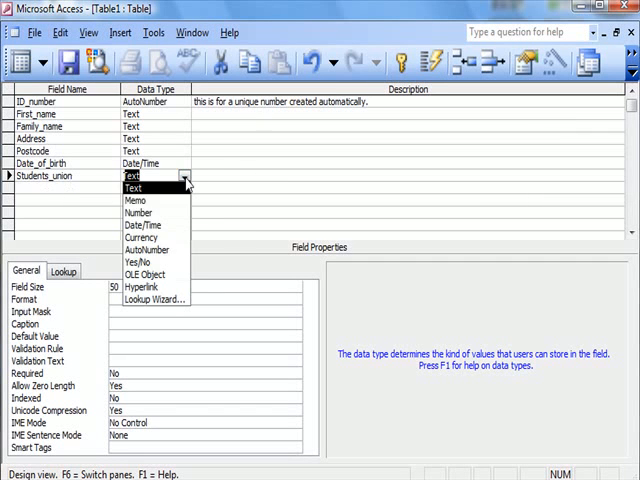
pyautogui.moveTo(144, 262)
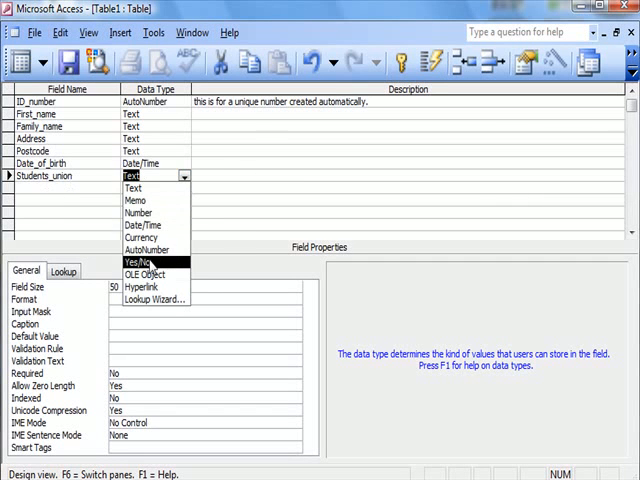
pyautogui.click(140, 262)
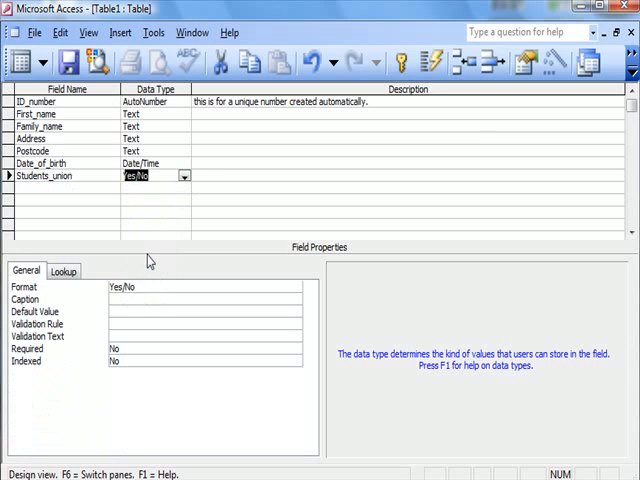
pyautogui.moveTo(68, 62)
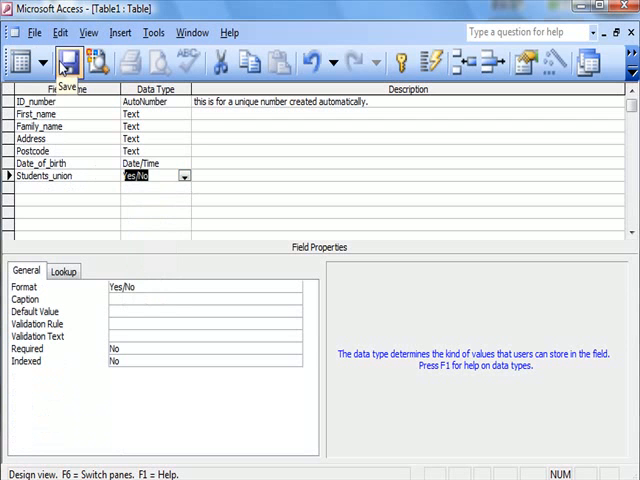
# Save the table design under the name Student_Table.
pyautogui.click(68, 64)
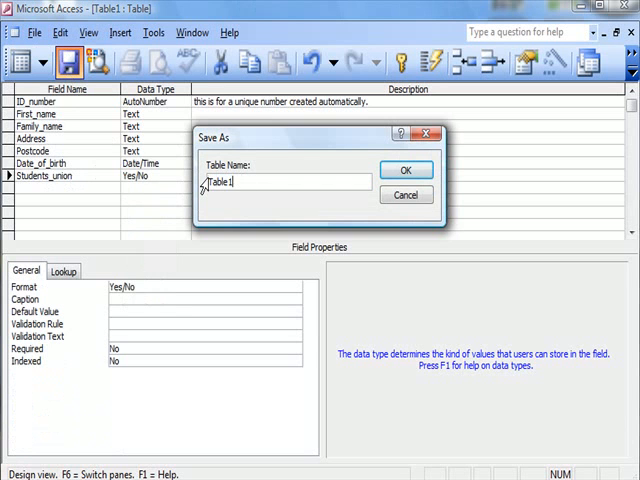
pyautogui.press('ctrl+a')
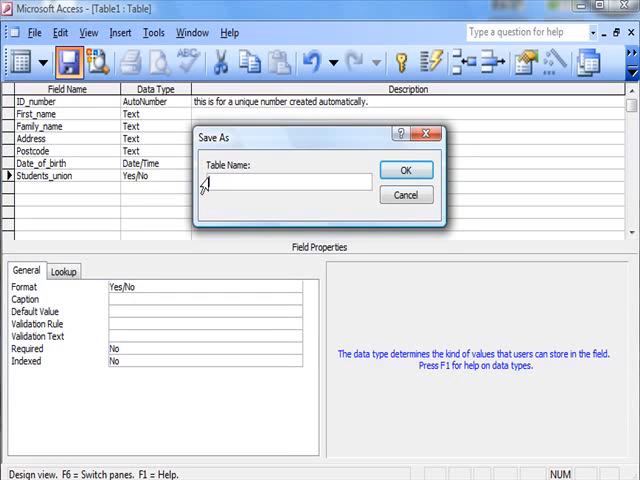
pyautogui.write('F')
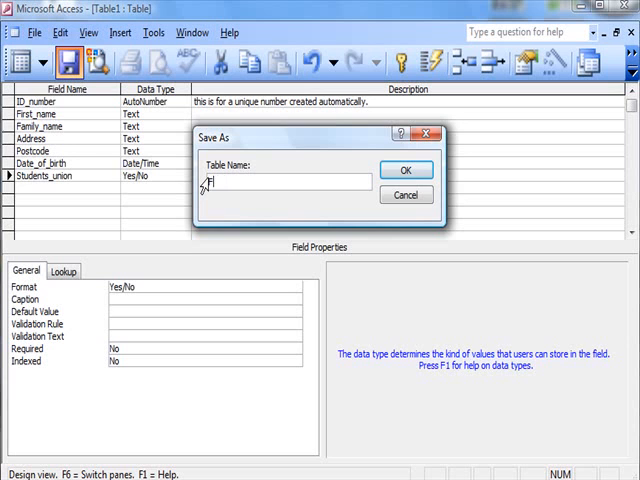
pyautogui.press('BackSpace')
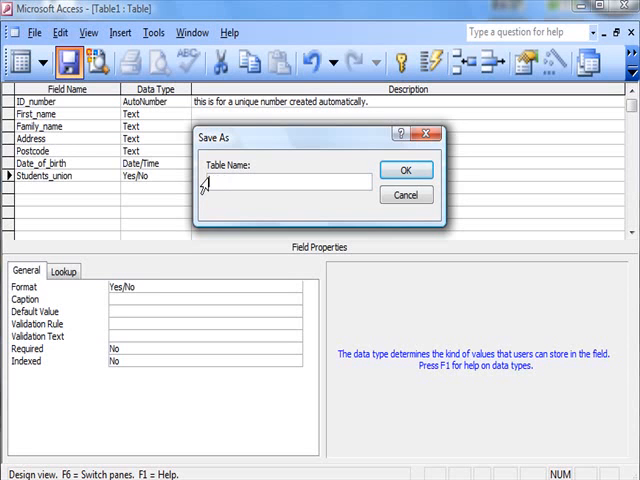
pyautogui.write('Student_Table')
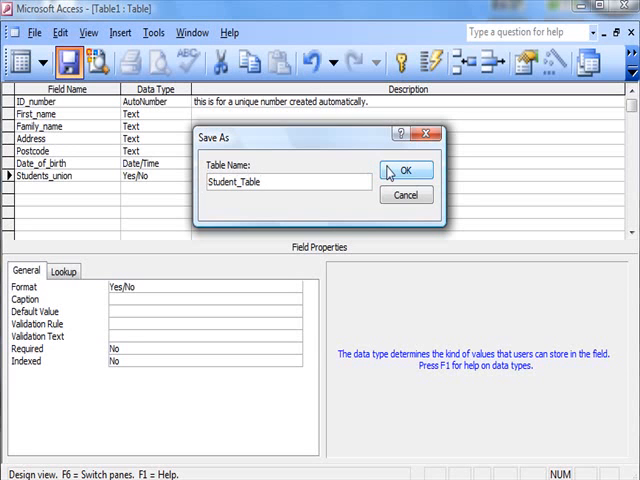
pyautogui.click(404, 170)
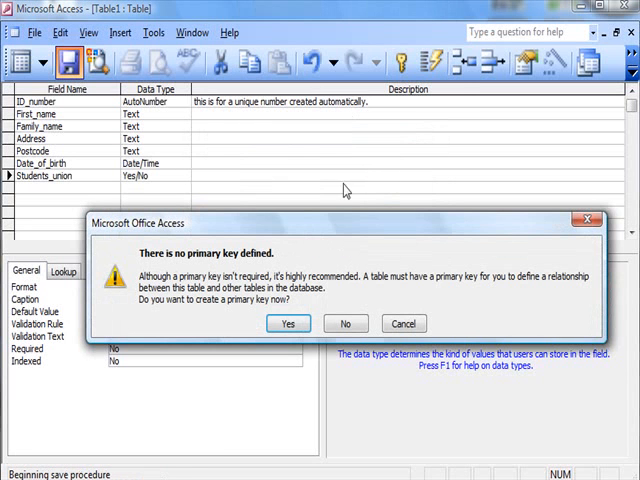
pyautogui.moveTo(230, 224)
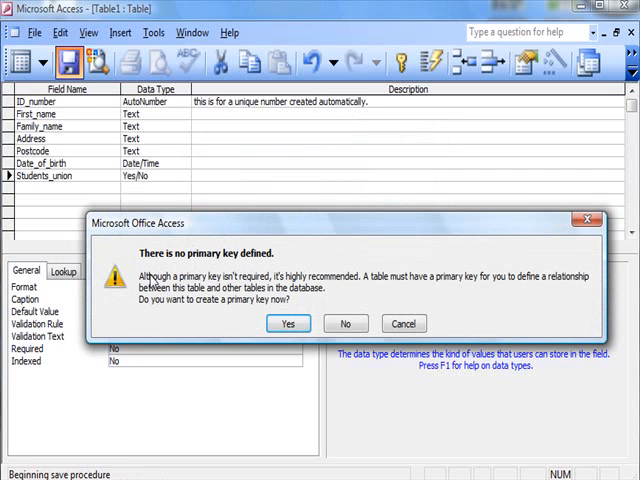
pyautogui.moveTo(234, 312)
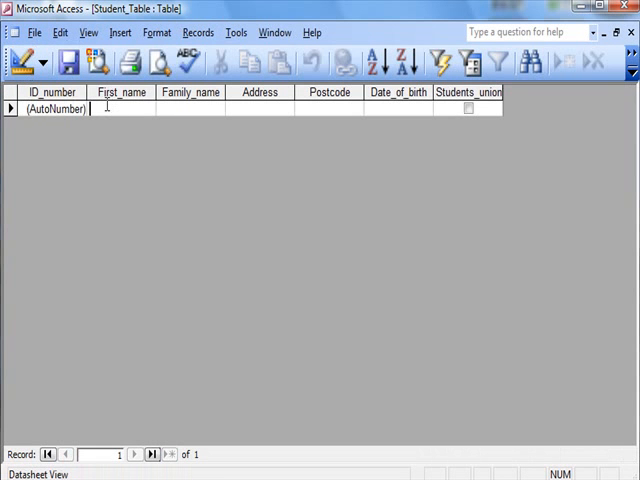
pyautogui.write('Ja')
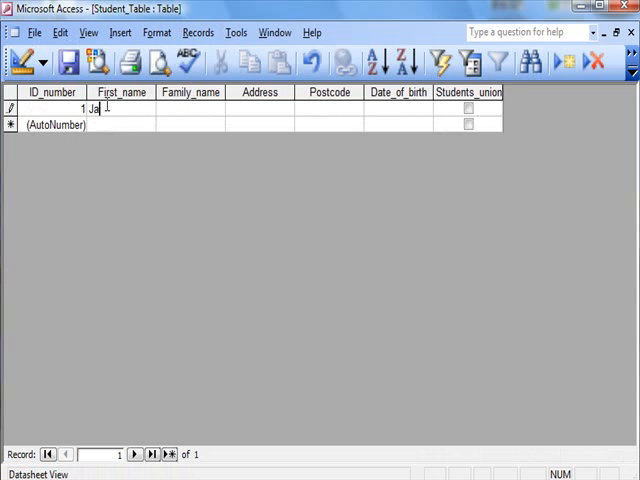
pyautogui.write('Barnett')
pyautogui.click(260, 108)
pyautogui.write('10 D')
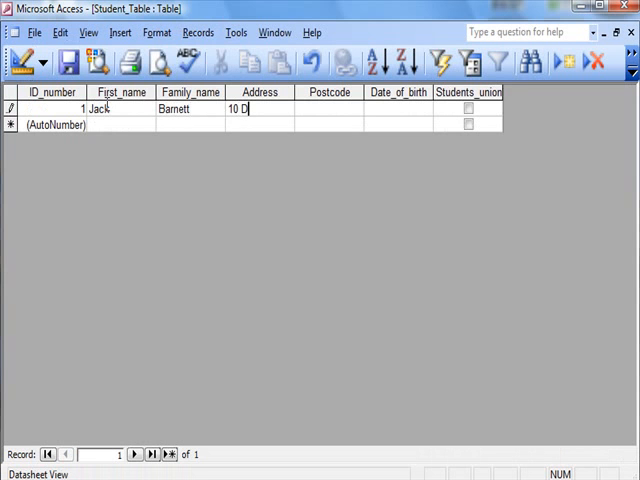
pyautogui.write('owning St')
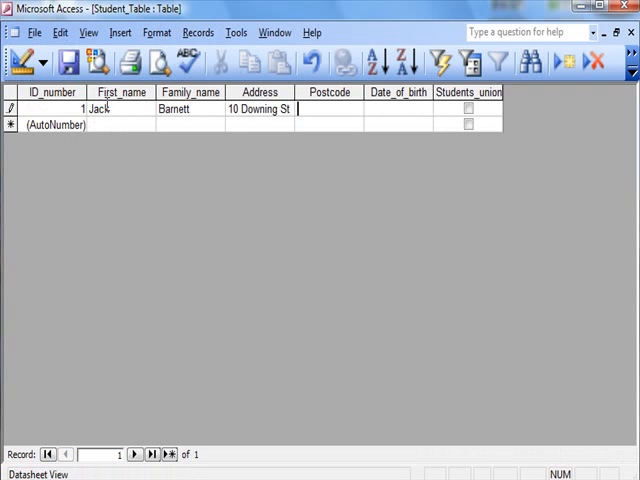
pyautogui.write('D')
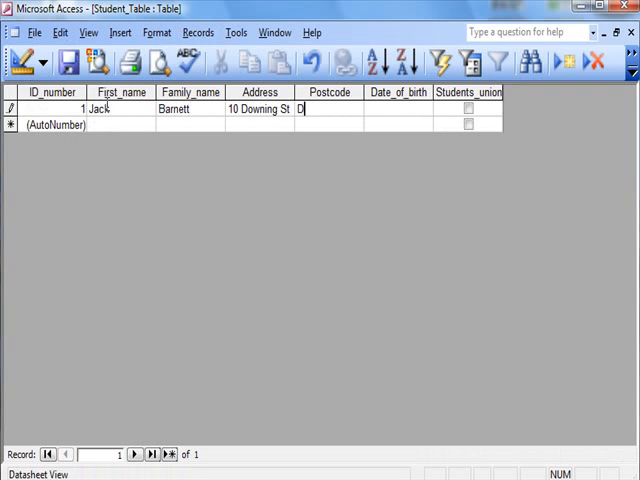
pyautogui.write('S1')
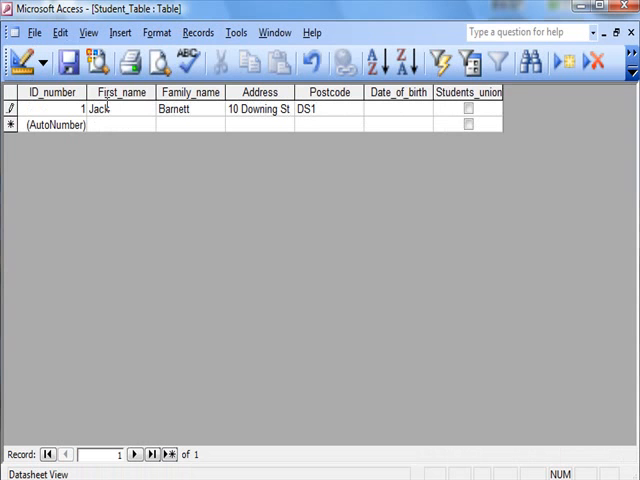
pyautogui.moveTo(366, 166)
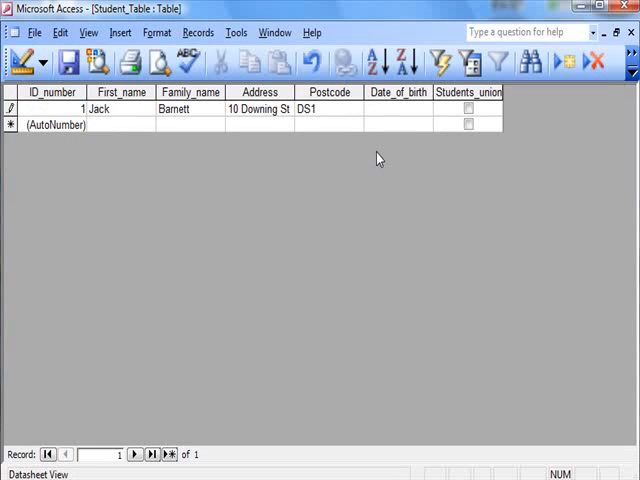
pyautogui.write('25/12/')
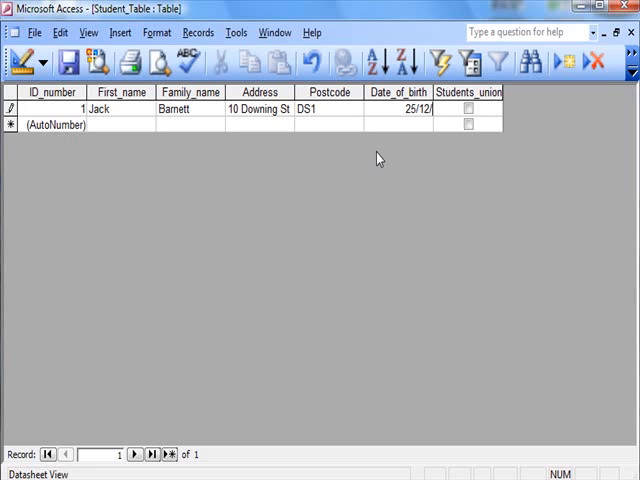
pyautogui.write('1955')
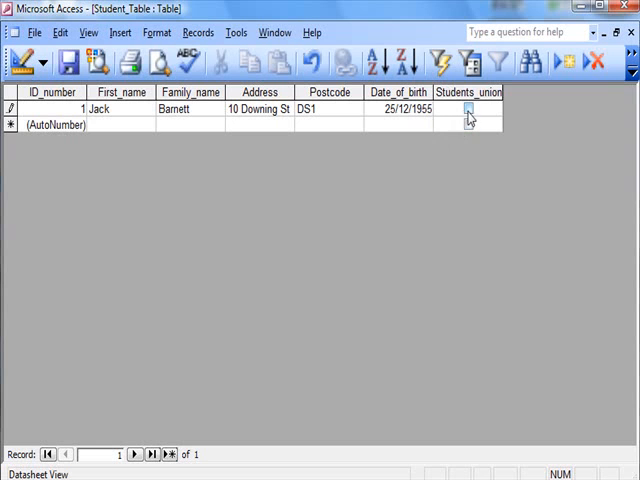
pyautogui.click(468, 92)
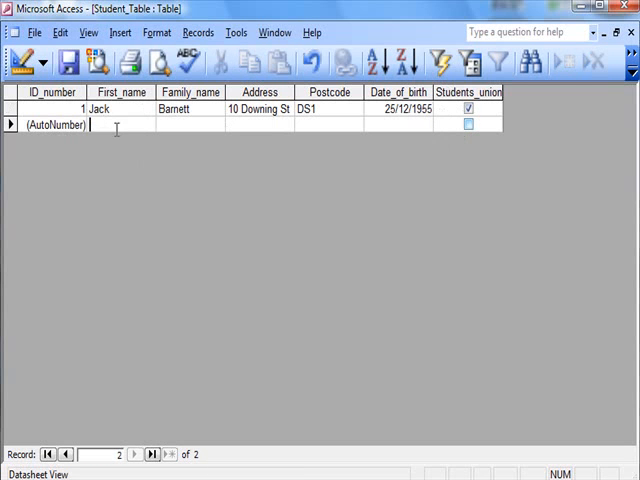
# Enter Gordon Brown, 10 Downing St, DS2, born 24/12/1954, union unticked, and save.
pyautogui.write('Gordon')
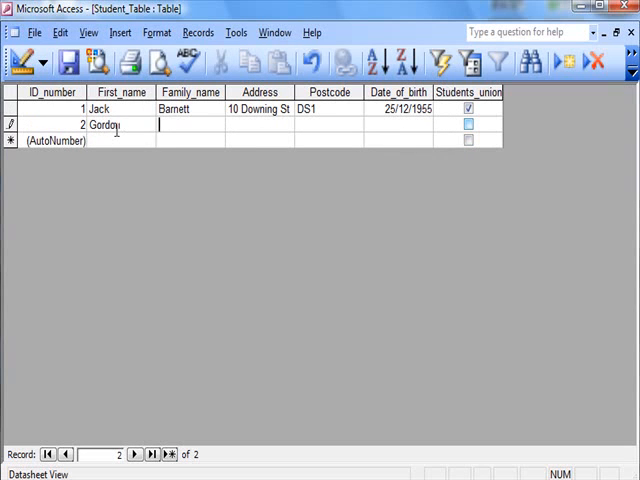
pyautogui.write('Brown')
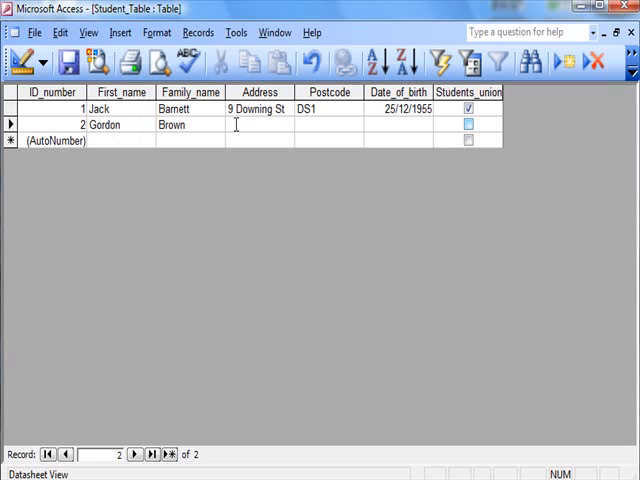
pyautogui.write('10 Downing St')
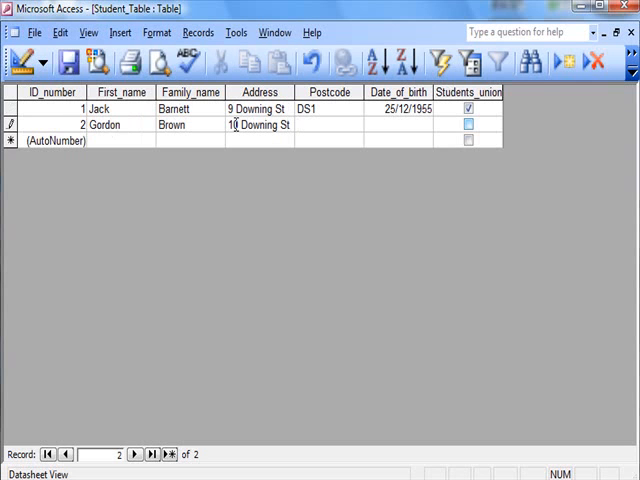
pyautogui.write('DS2')
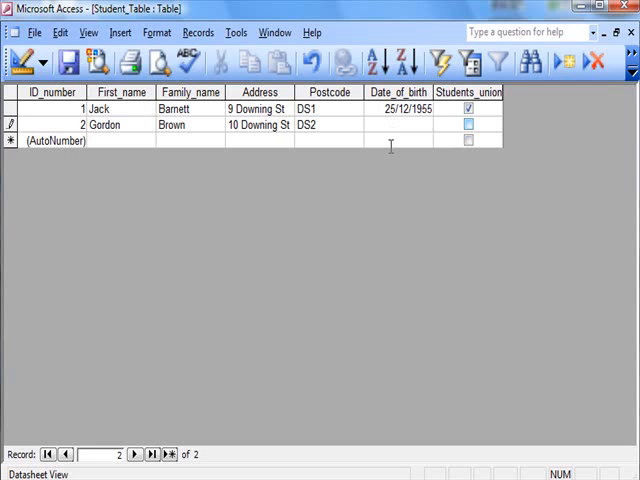
pyautogui.write('24/12/')
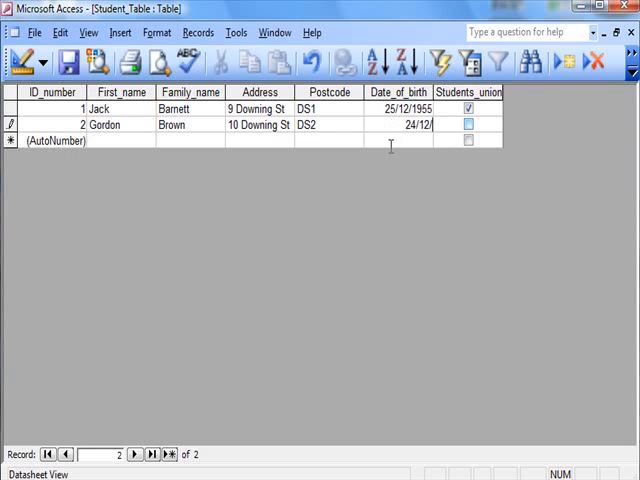
pyautogui.write('1954')
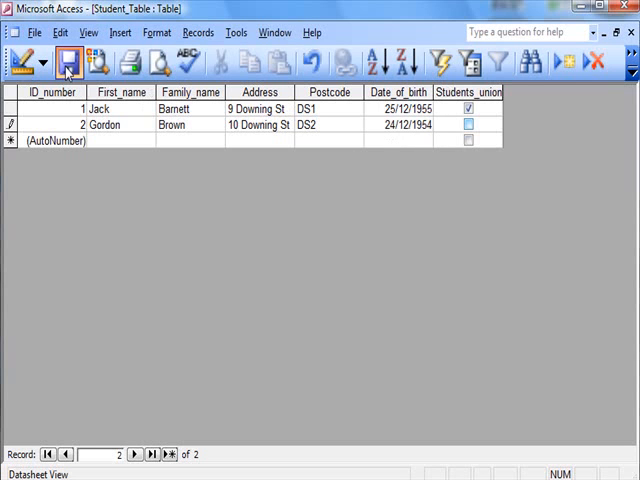
pyautogui.click(68, 62)
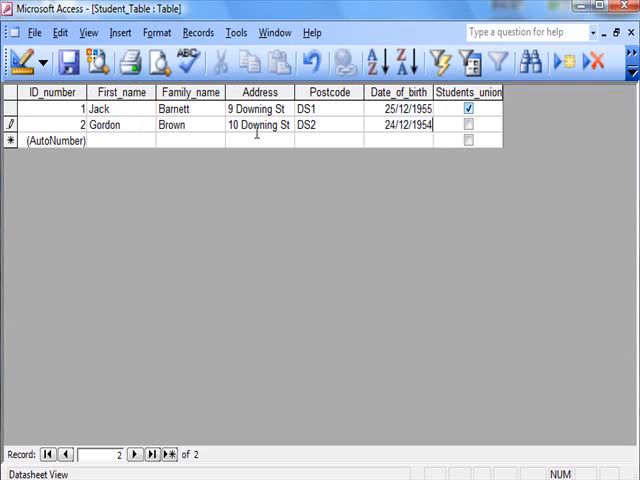
pyautogui.moveTo(252, 150)
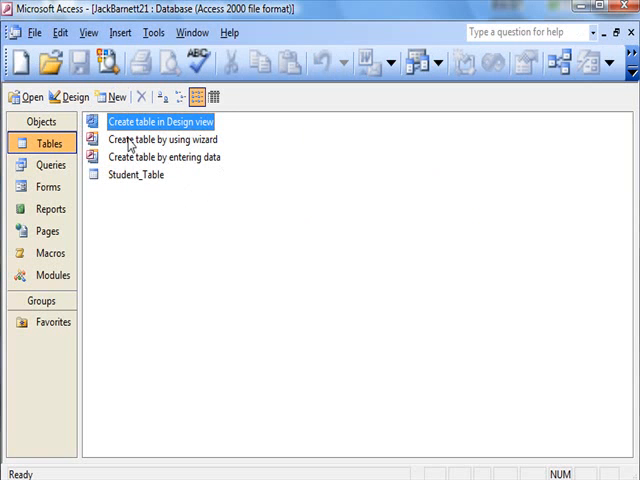
pyautogui.moveTo(136, 202)
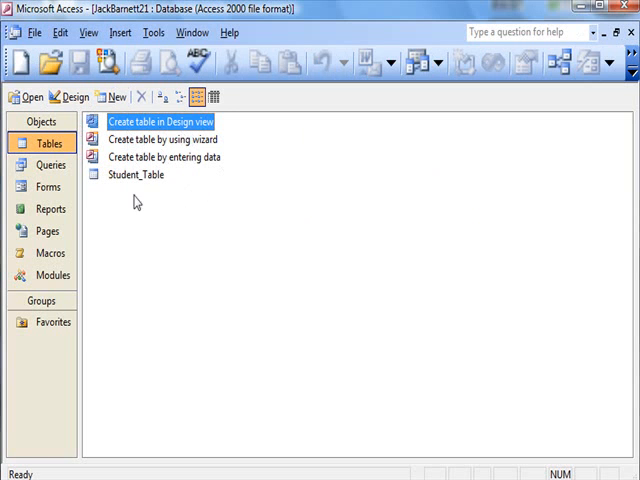
pyautogui.moveTo(130, 176)
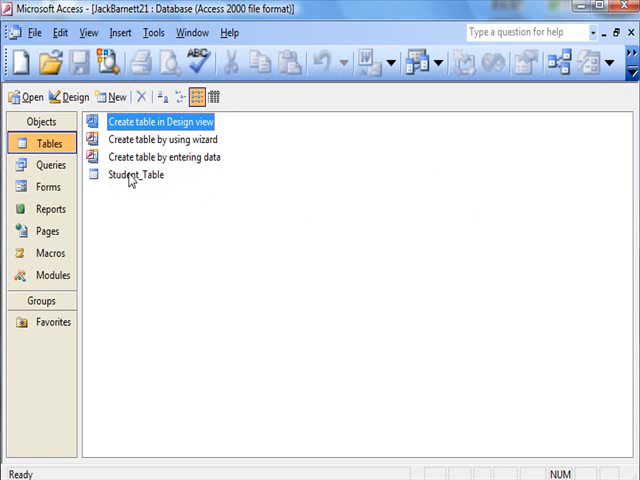
# Reopen Student_Table from the Tables list.
pyautogui.doubleClick(138, 174)
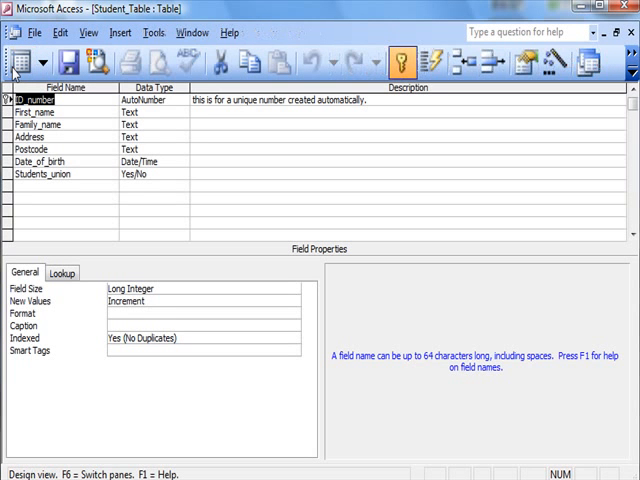
pyautogui.moveTo(16, 64)
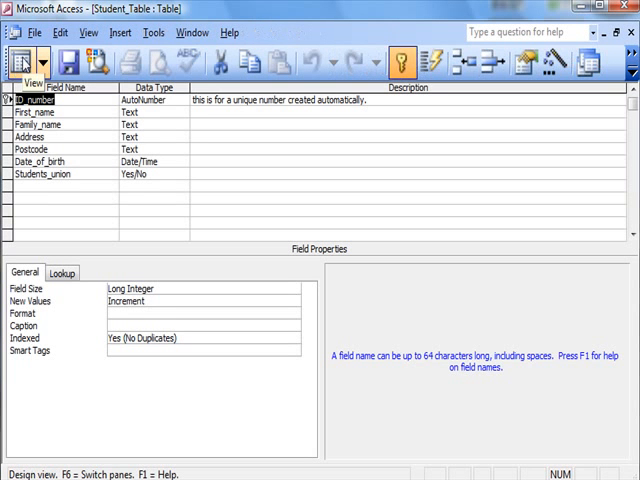